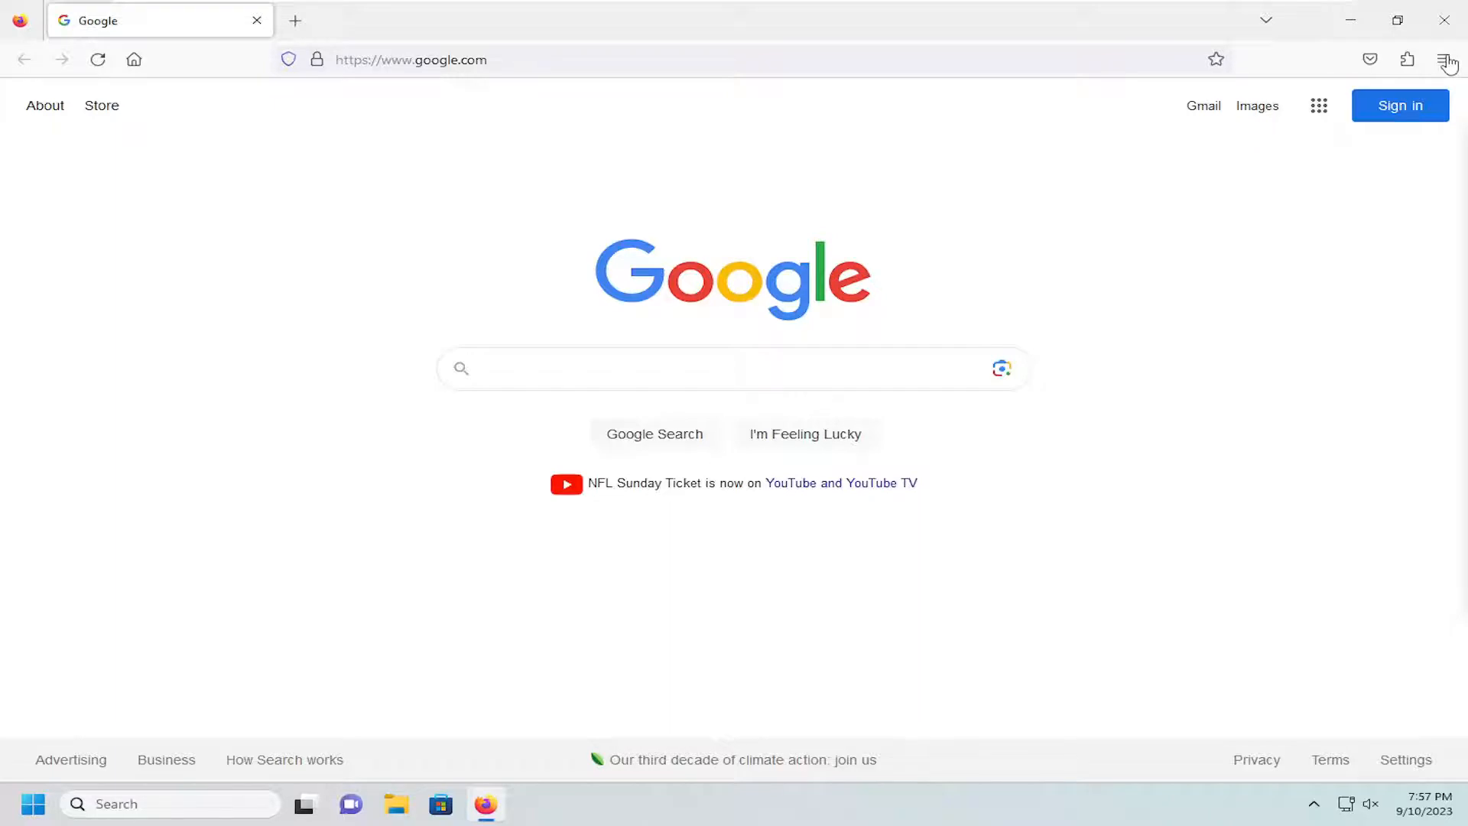
Step: Open the Firefox Settings page from the application menu
click(1445, 59)
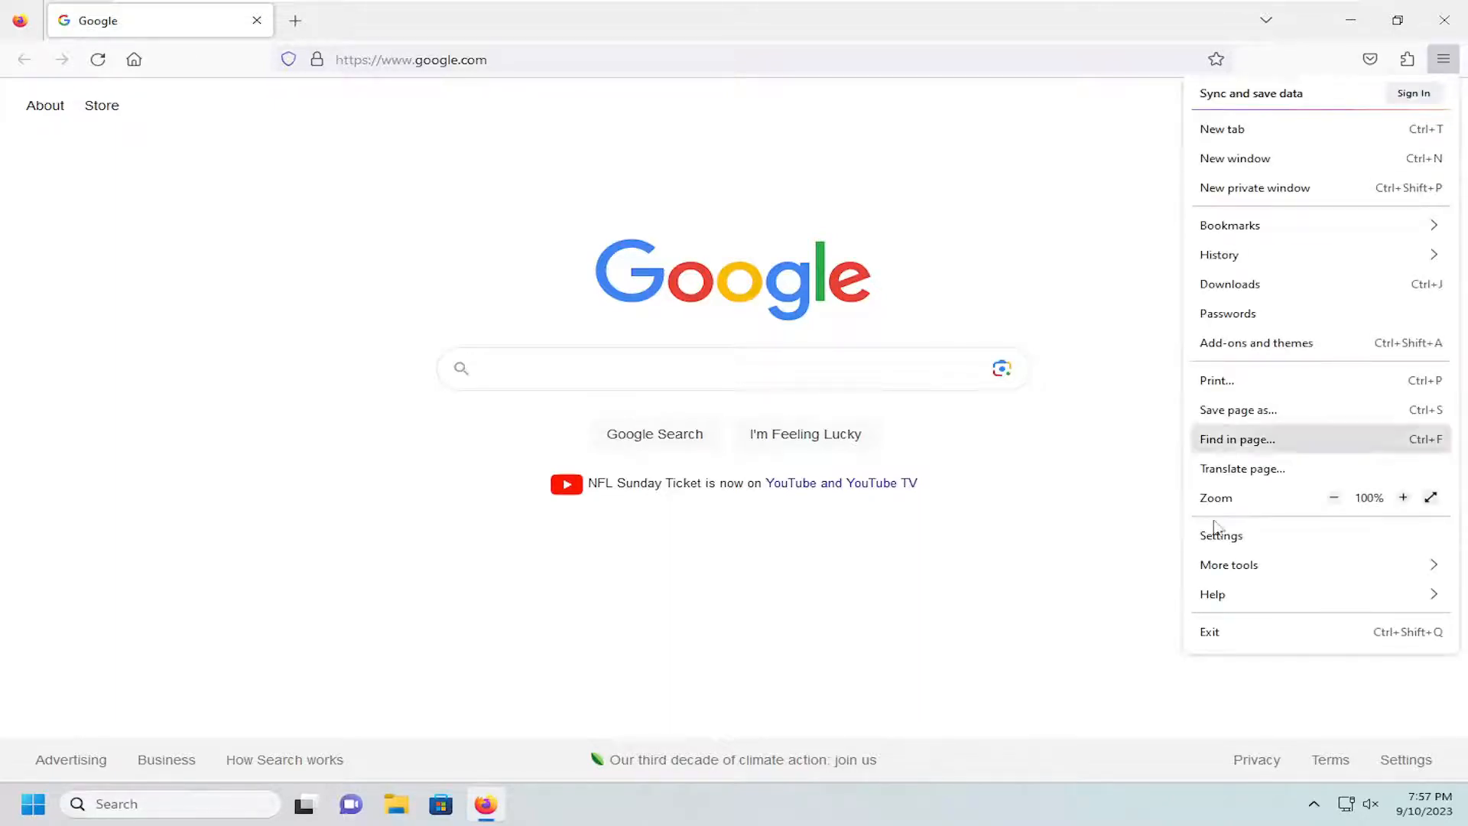
click(1221, 535)
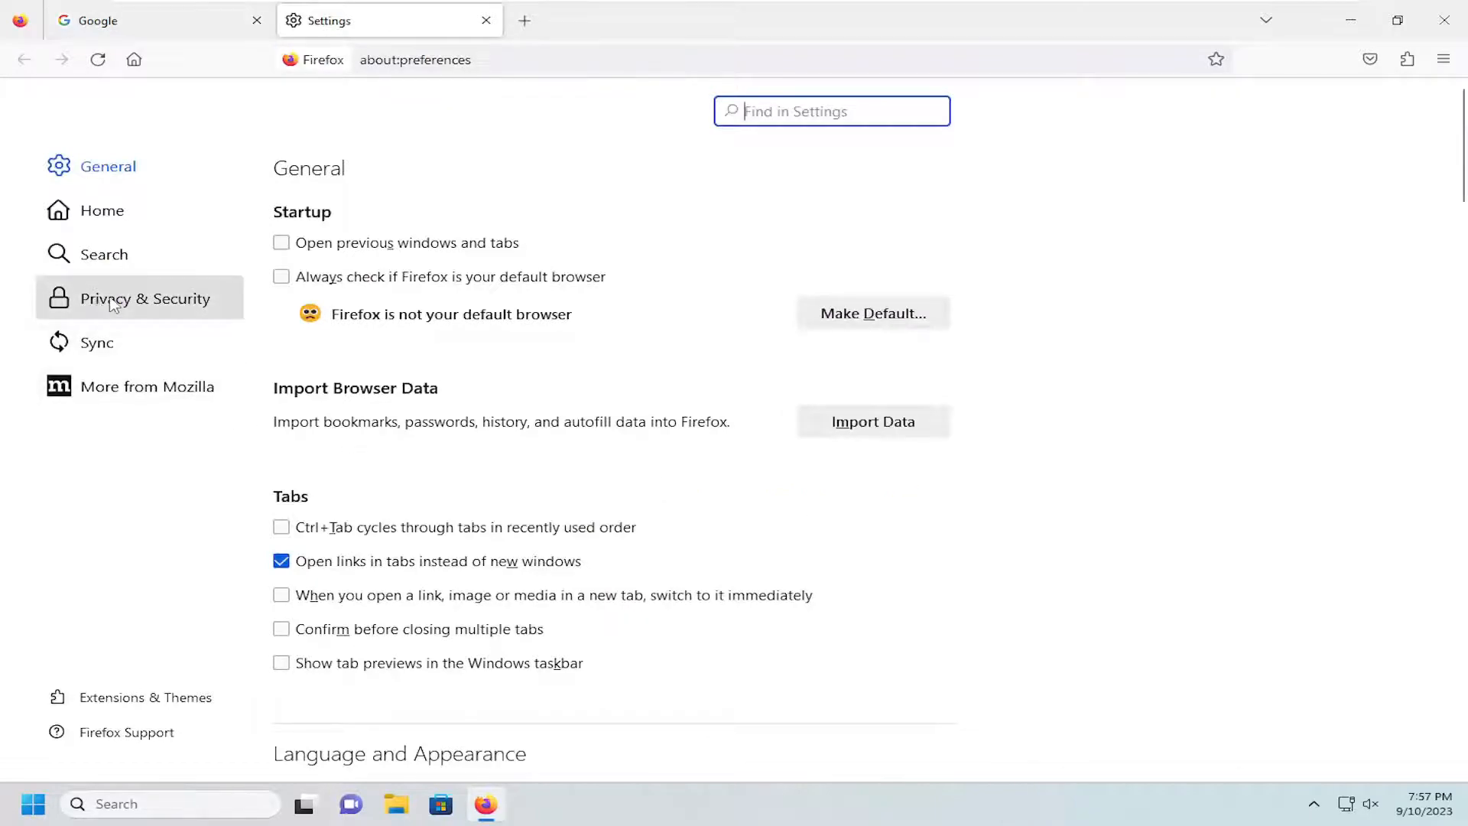
Step: Show the Privacy & Security settings with the Permissions section in view
click(146, 298)
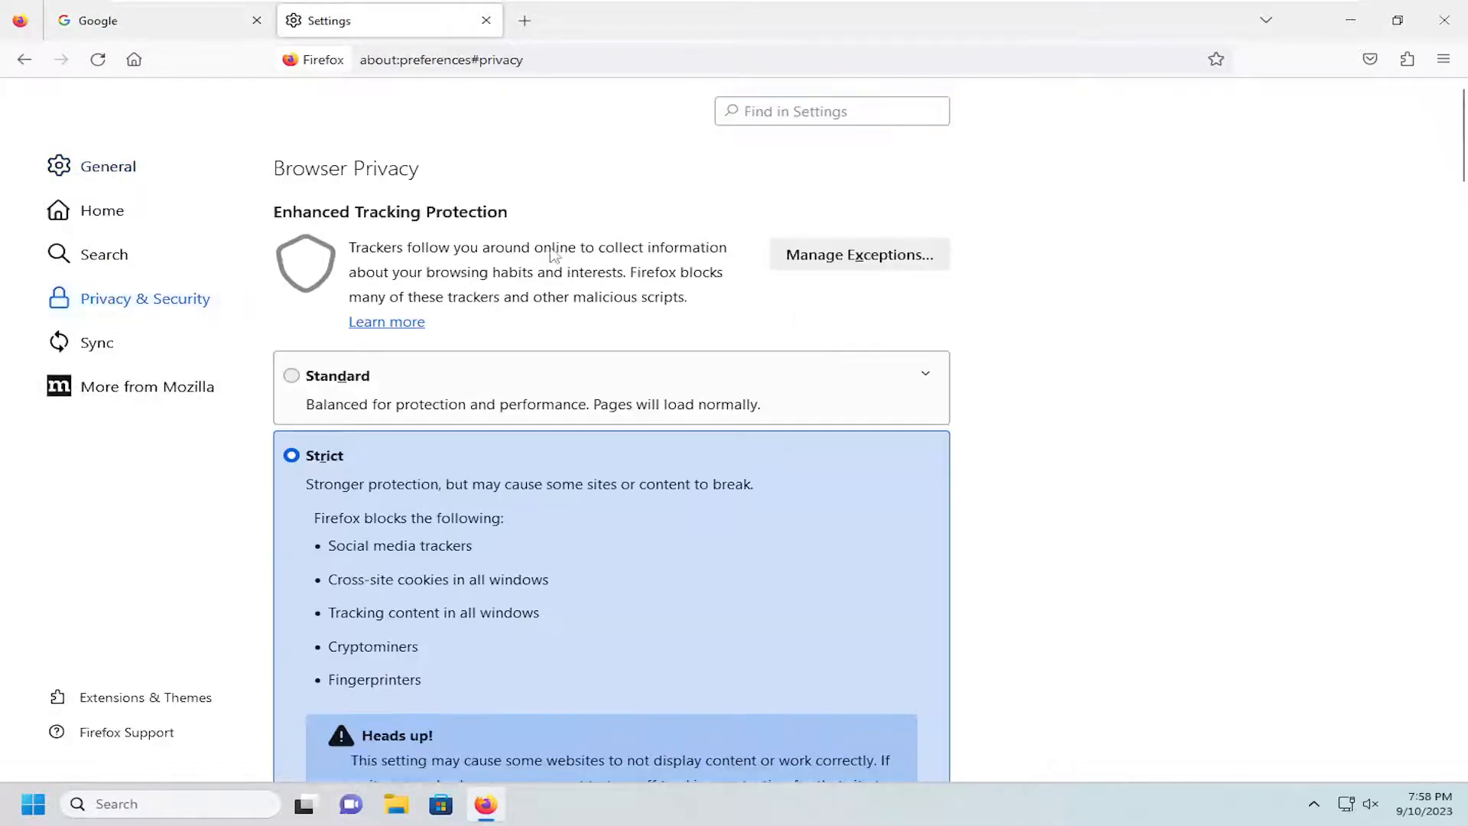
scroll(down, 3)
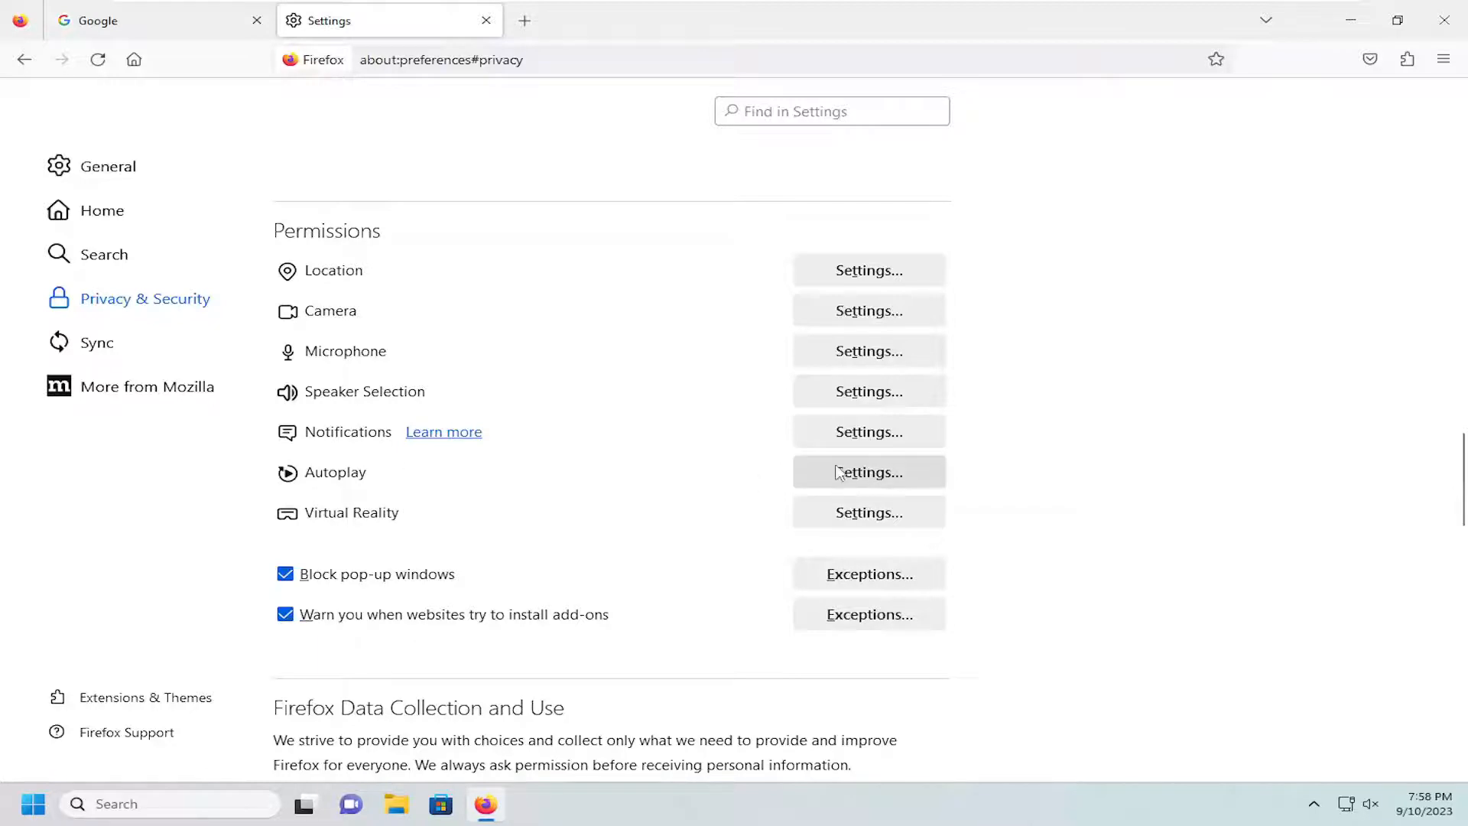
Step: Open the Autoplay settings dialog and keep Block Audio as the default for all websites
click(868, 472)
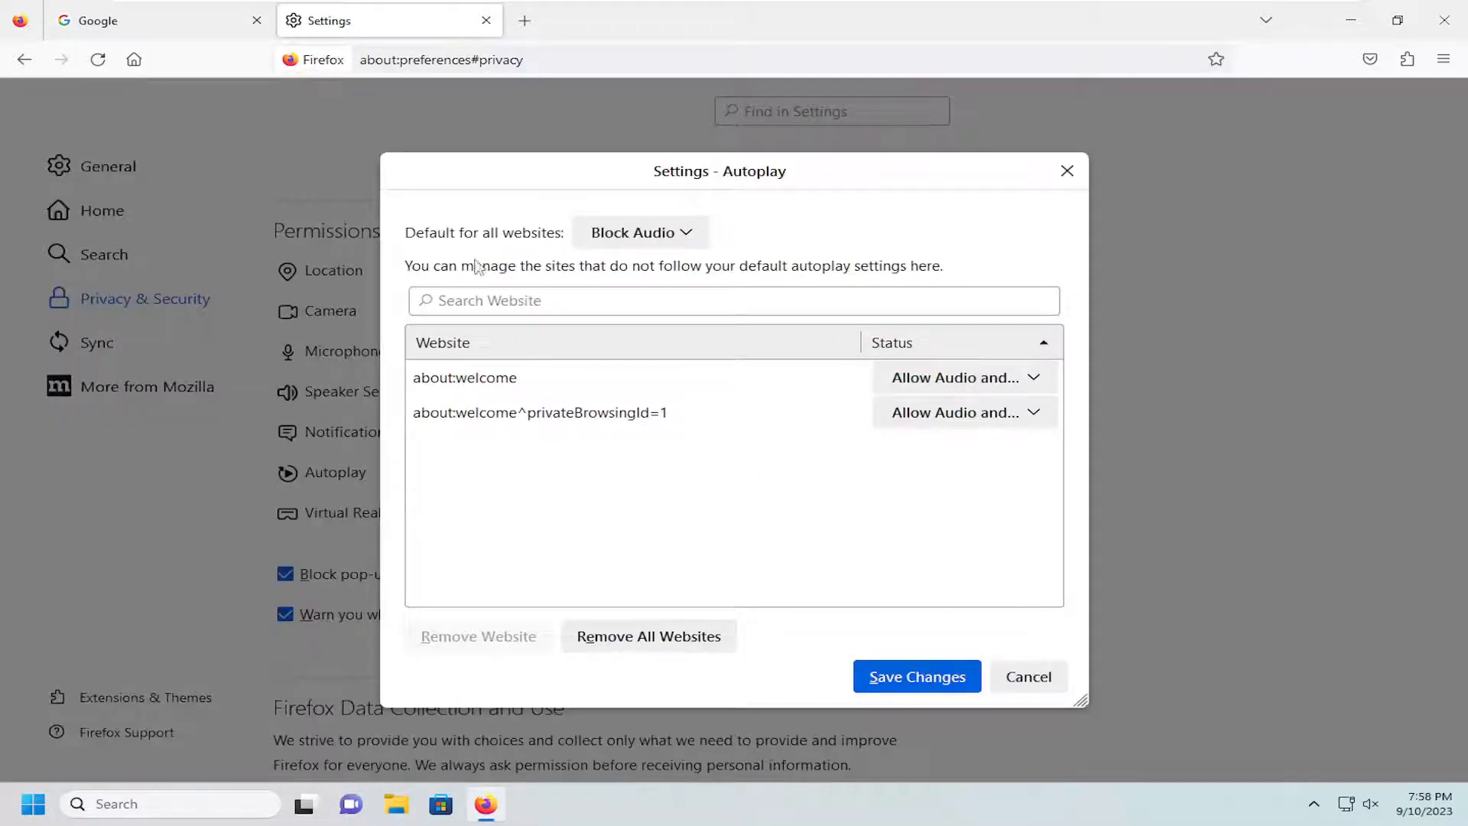
click(639, 233)
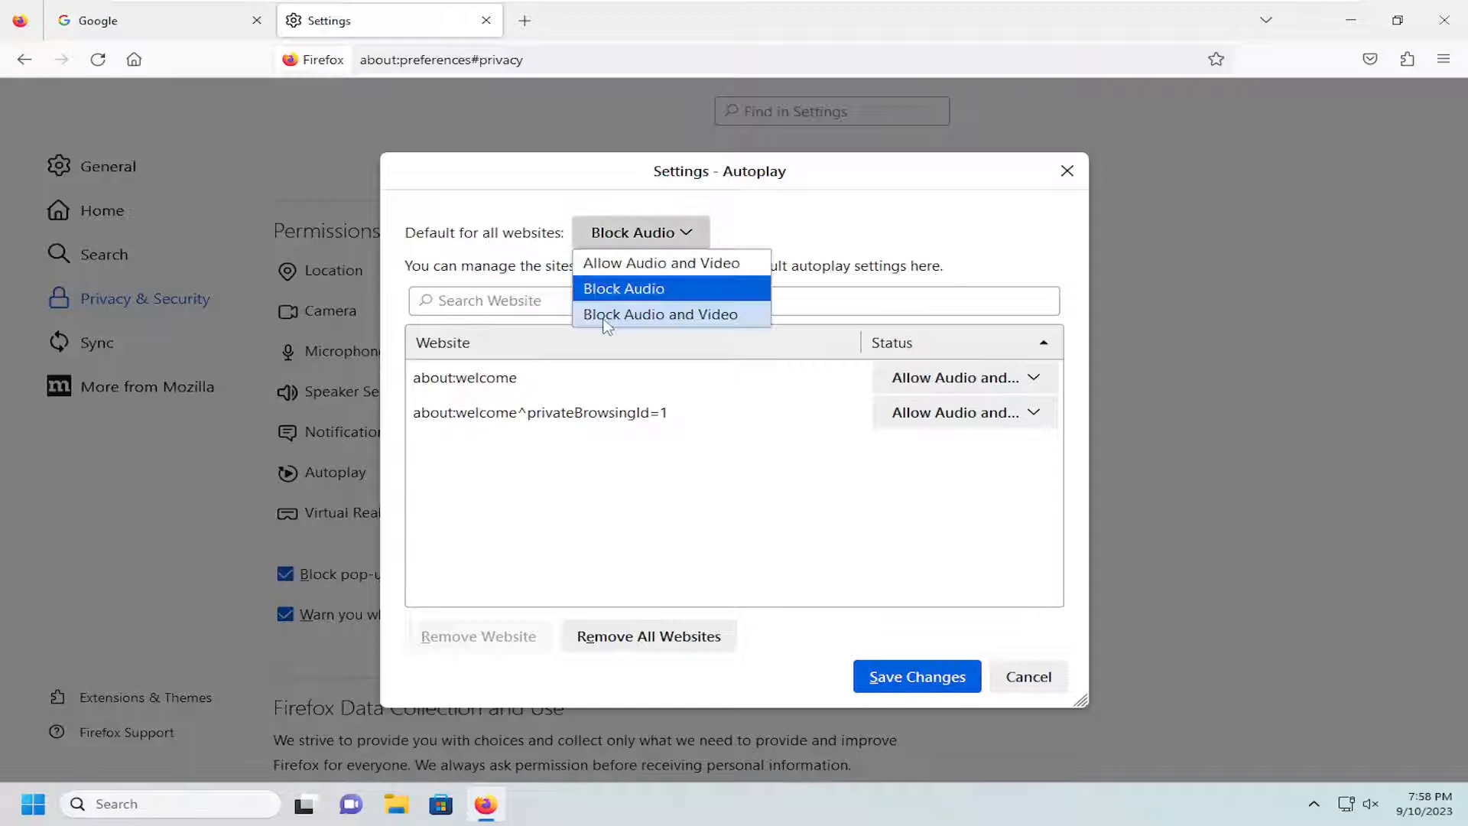
mouse_move(633, 292)
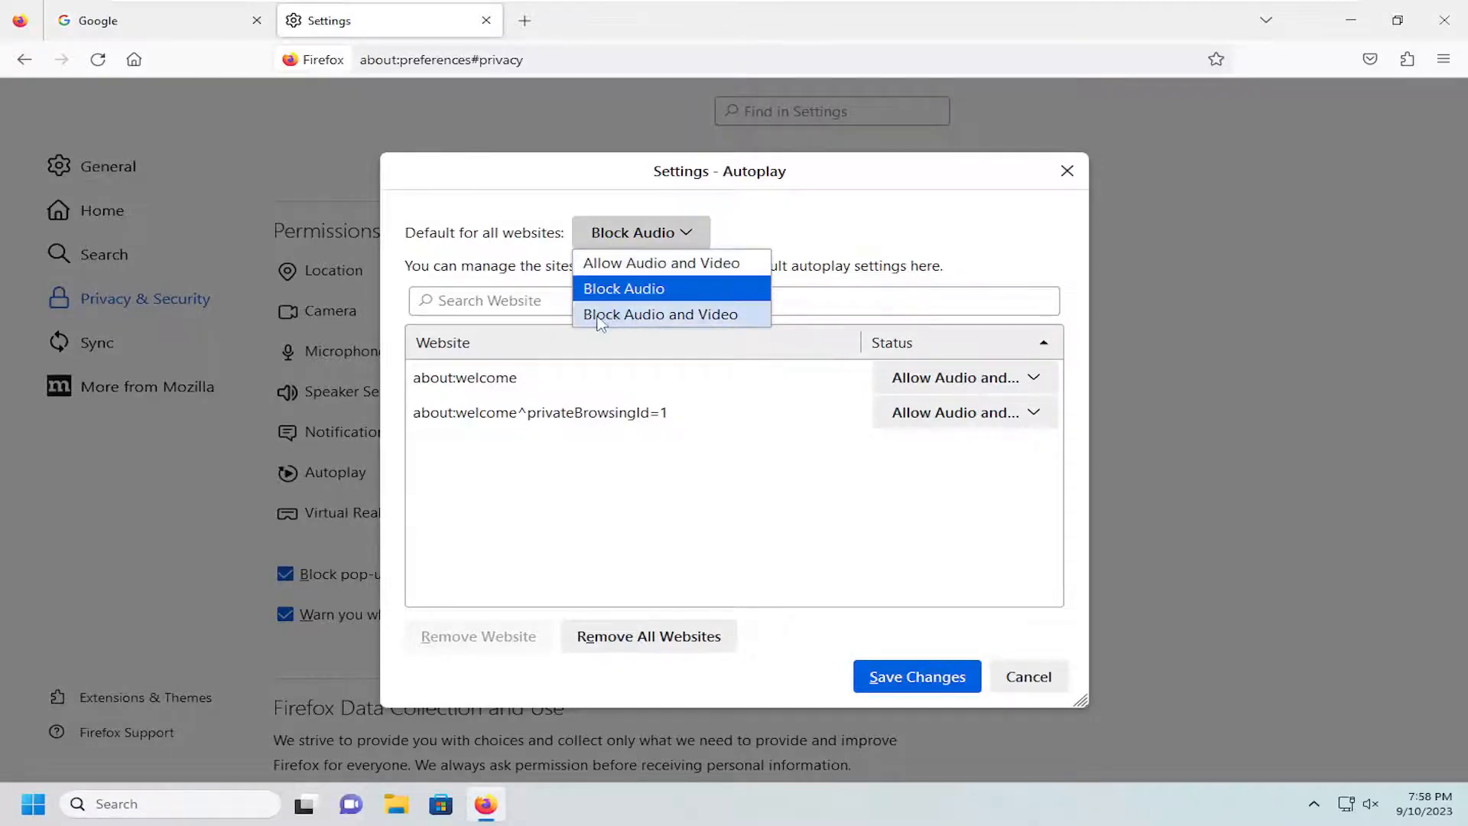
mouse_move(626, 319)
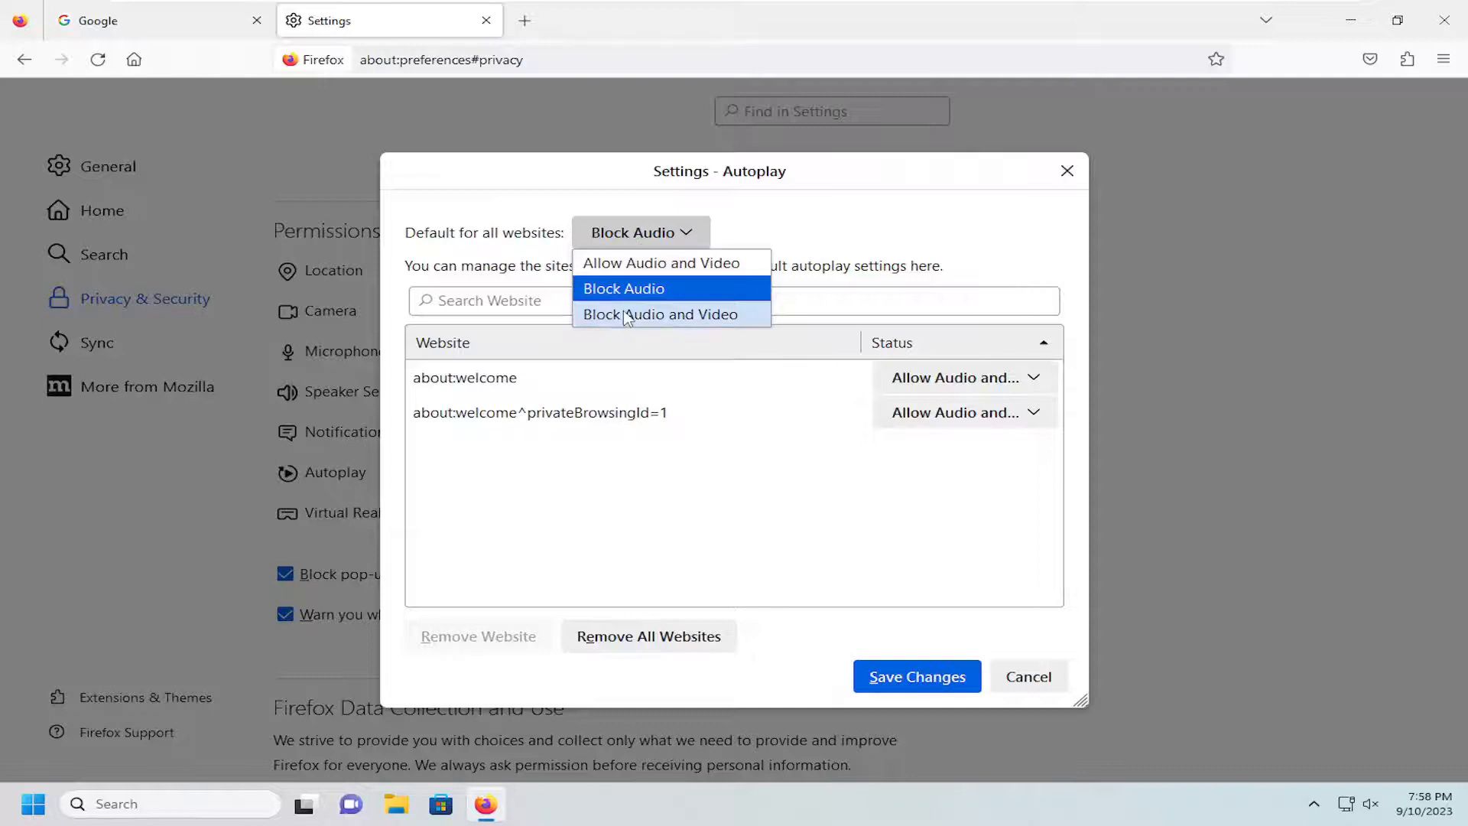
mouse_move(801, 267)
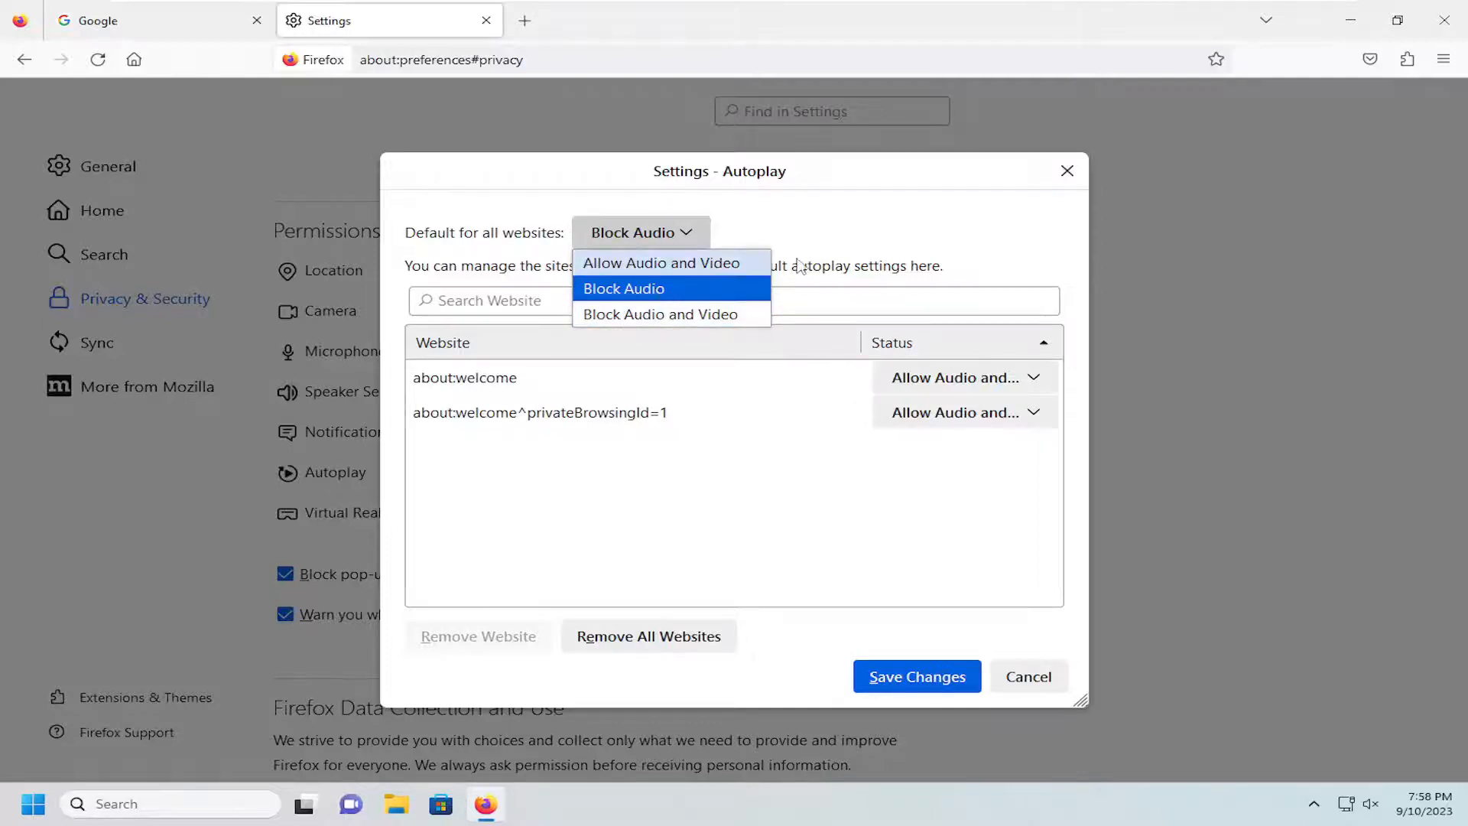
click(623, 288)
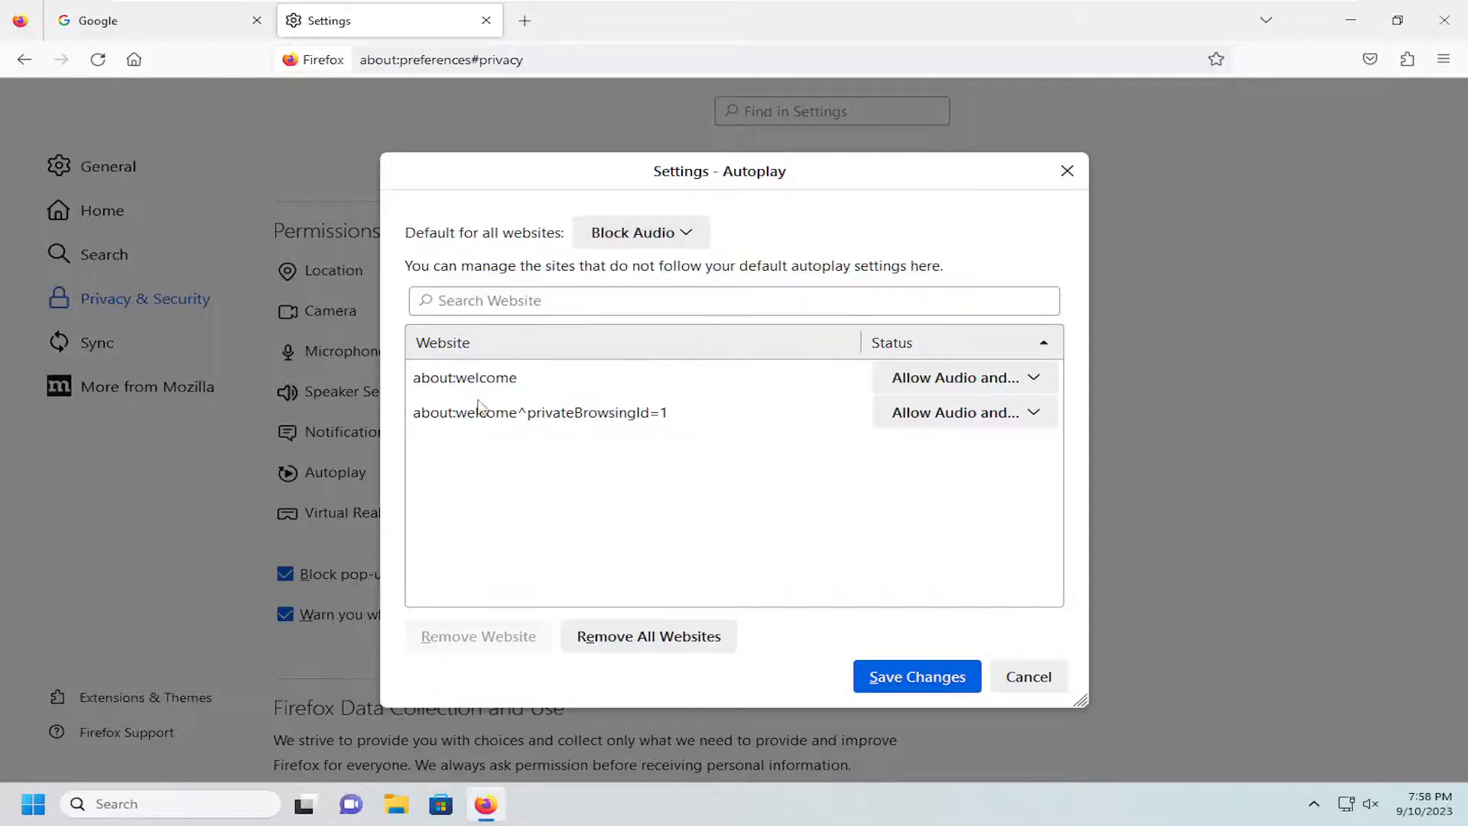
mouse_move(799, 435)
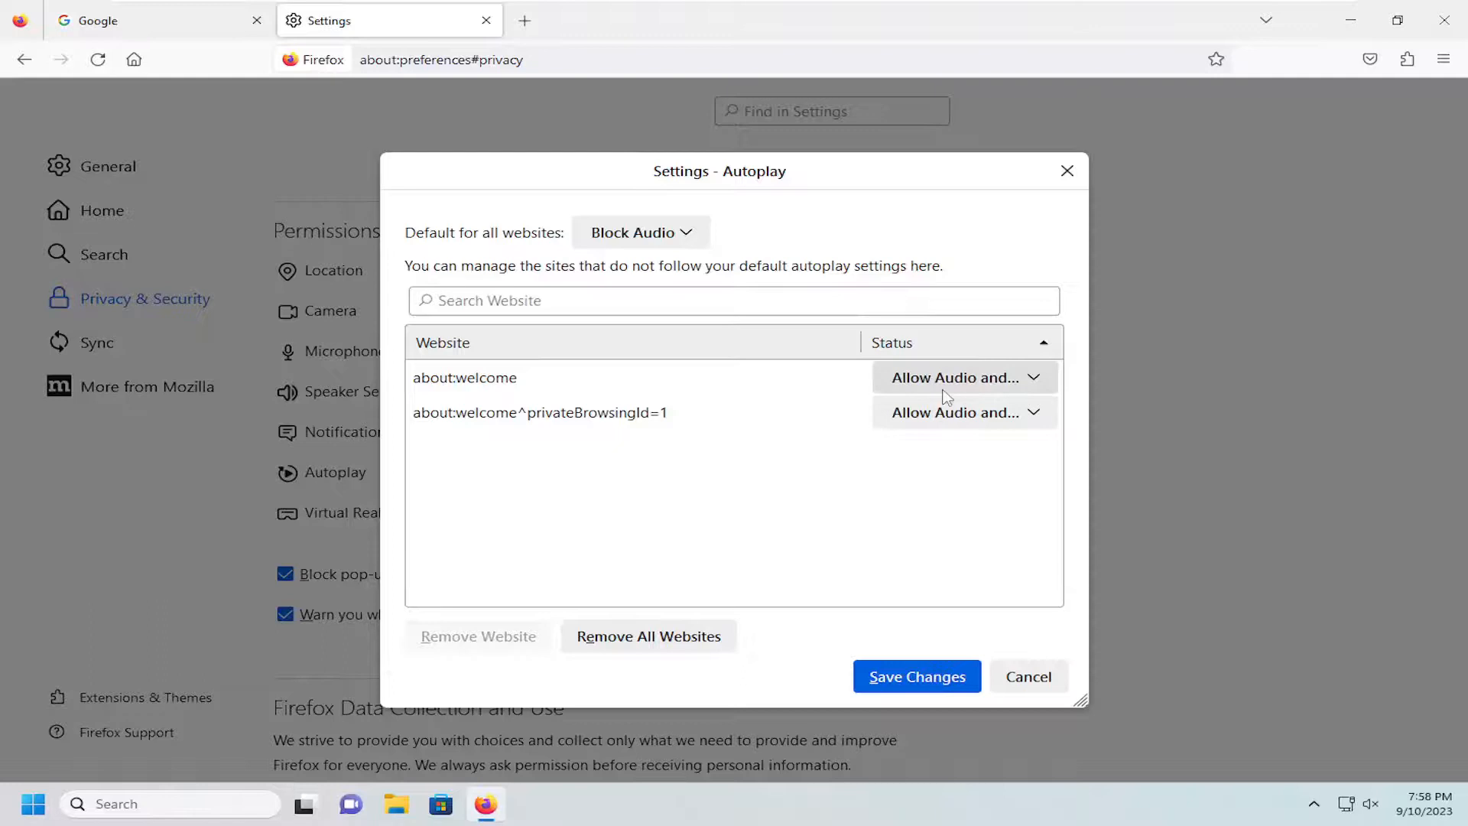
mouse_move(955, 412)
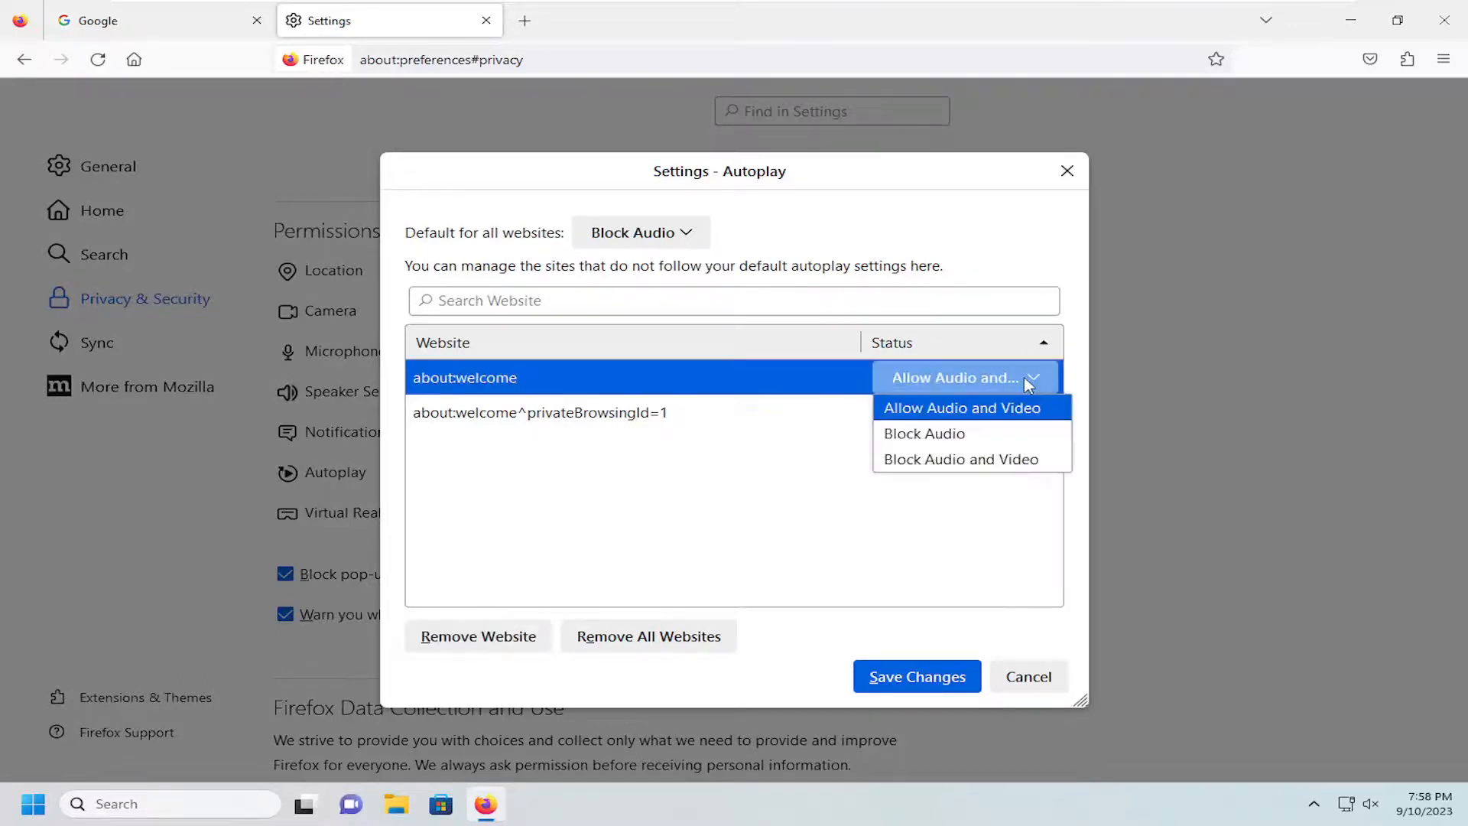
click(964, 413)
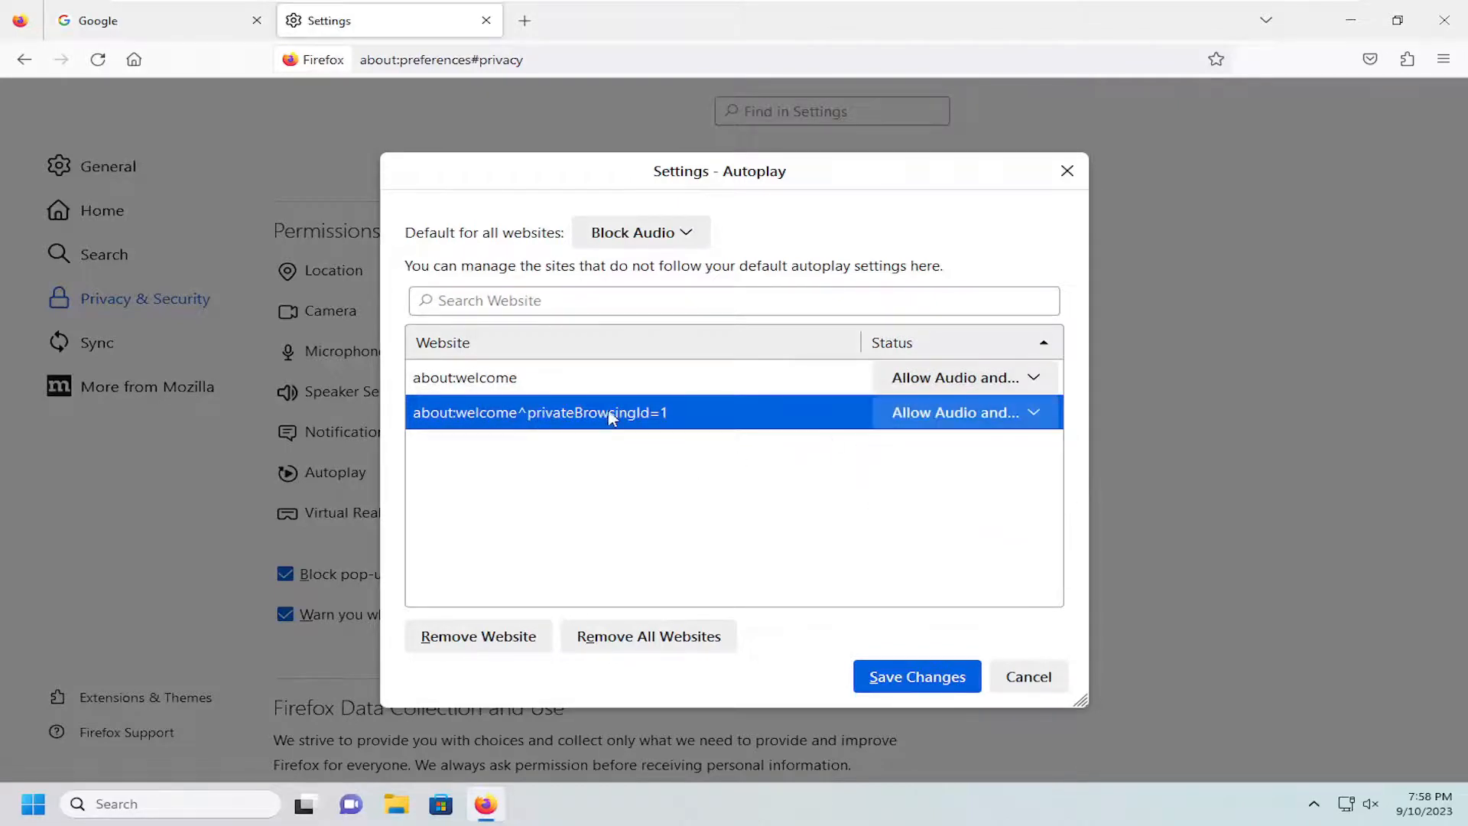
mouse_move(650, 666)
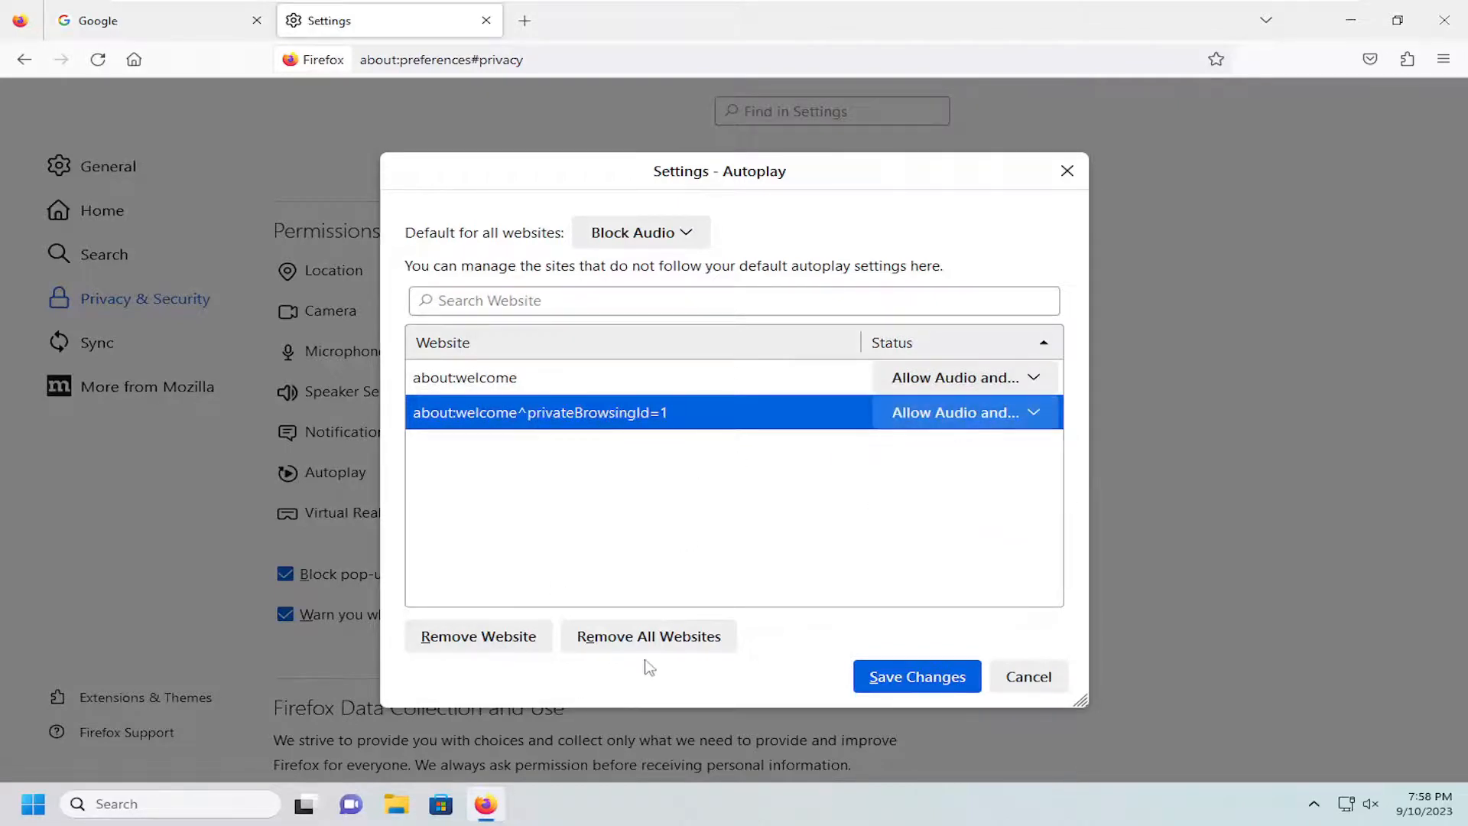
mouse_move(667, 380)
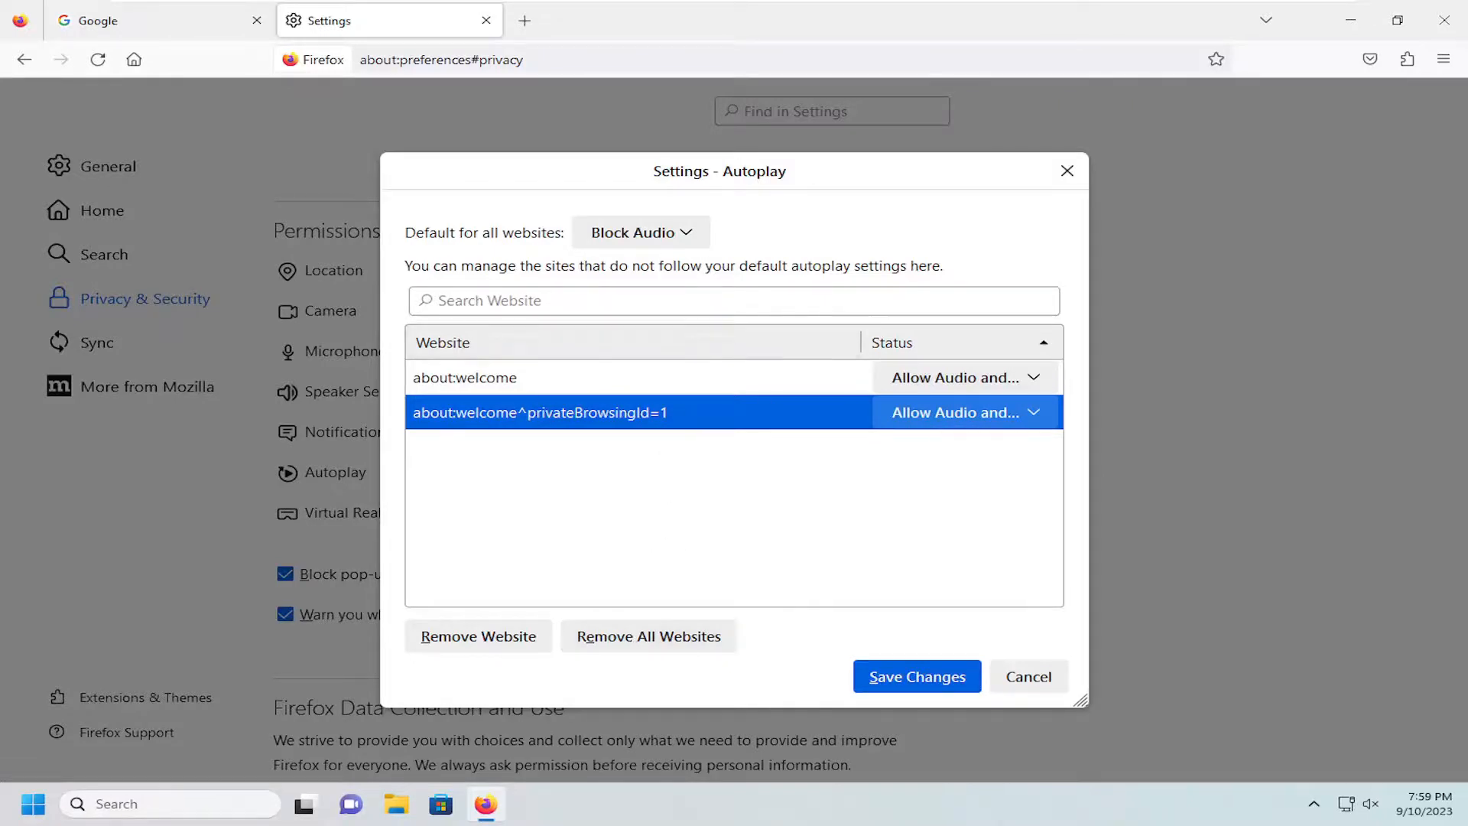
mouse_move(372, 350)
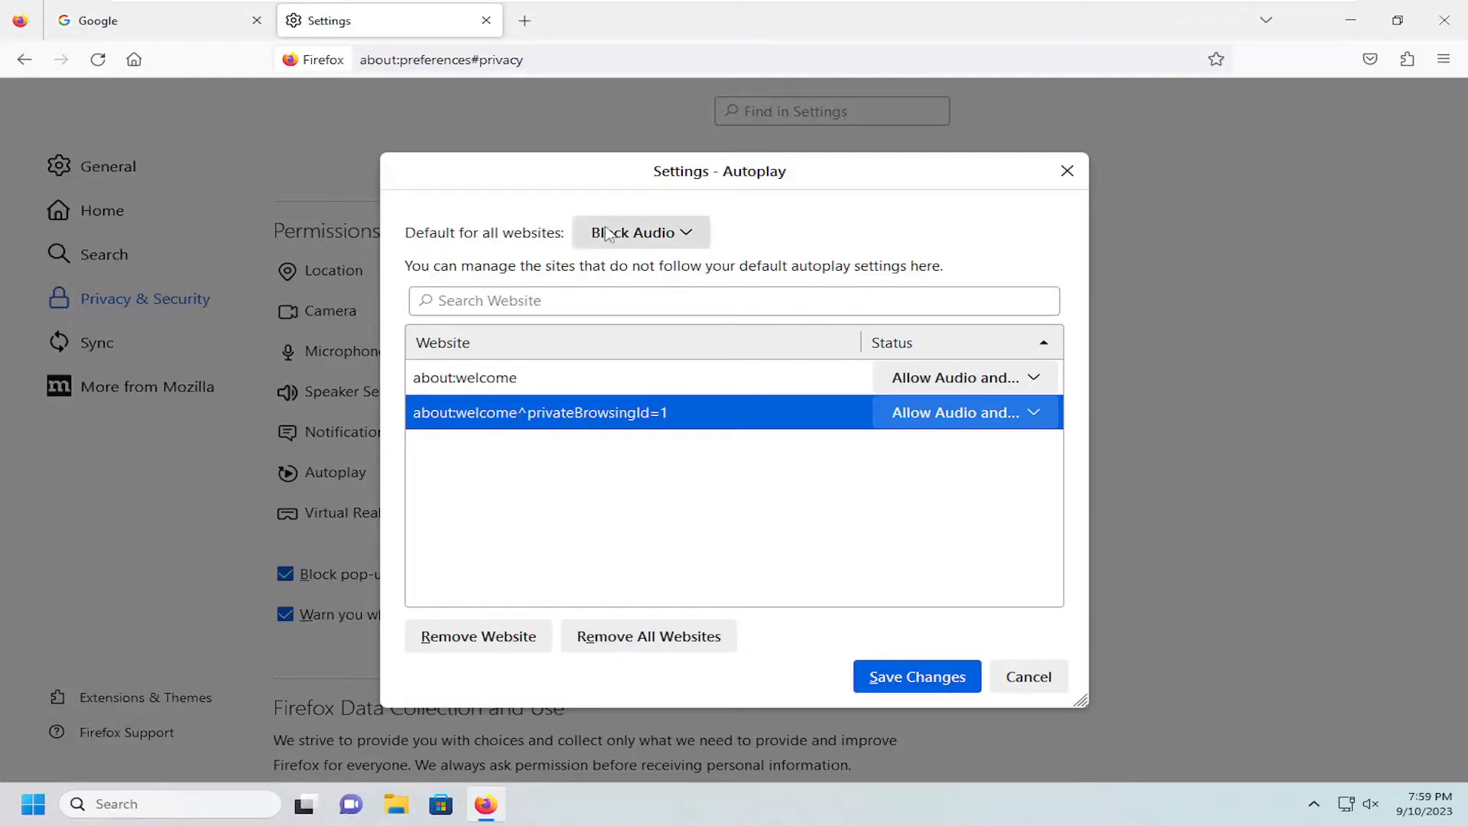
mouse_move(630, 244)
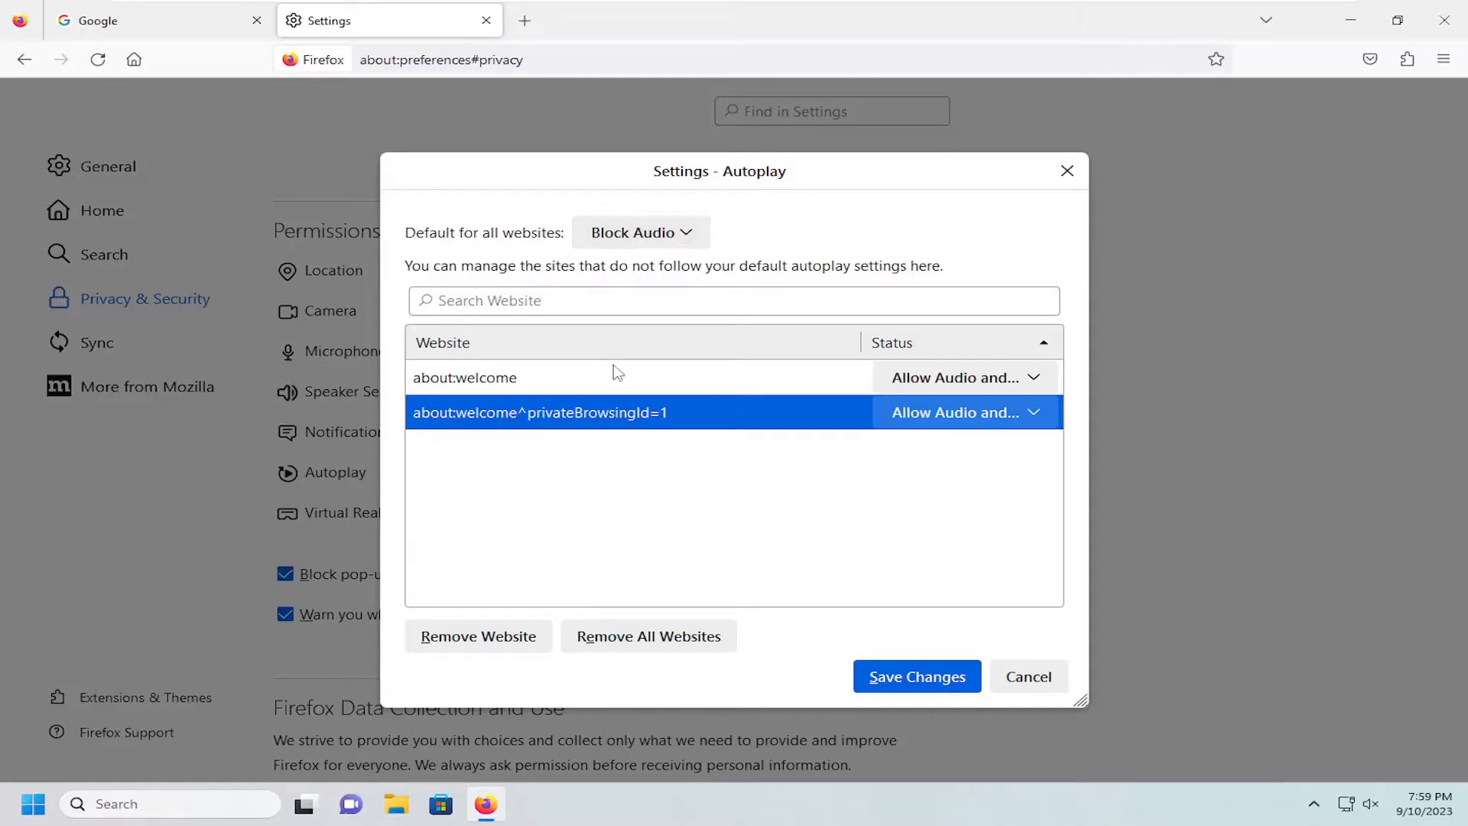
mouse_move(917, 676)
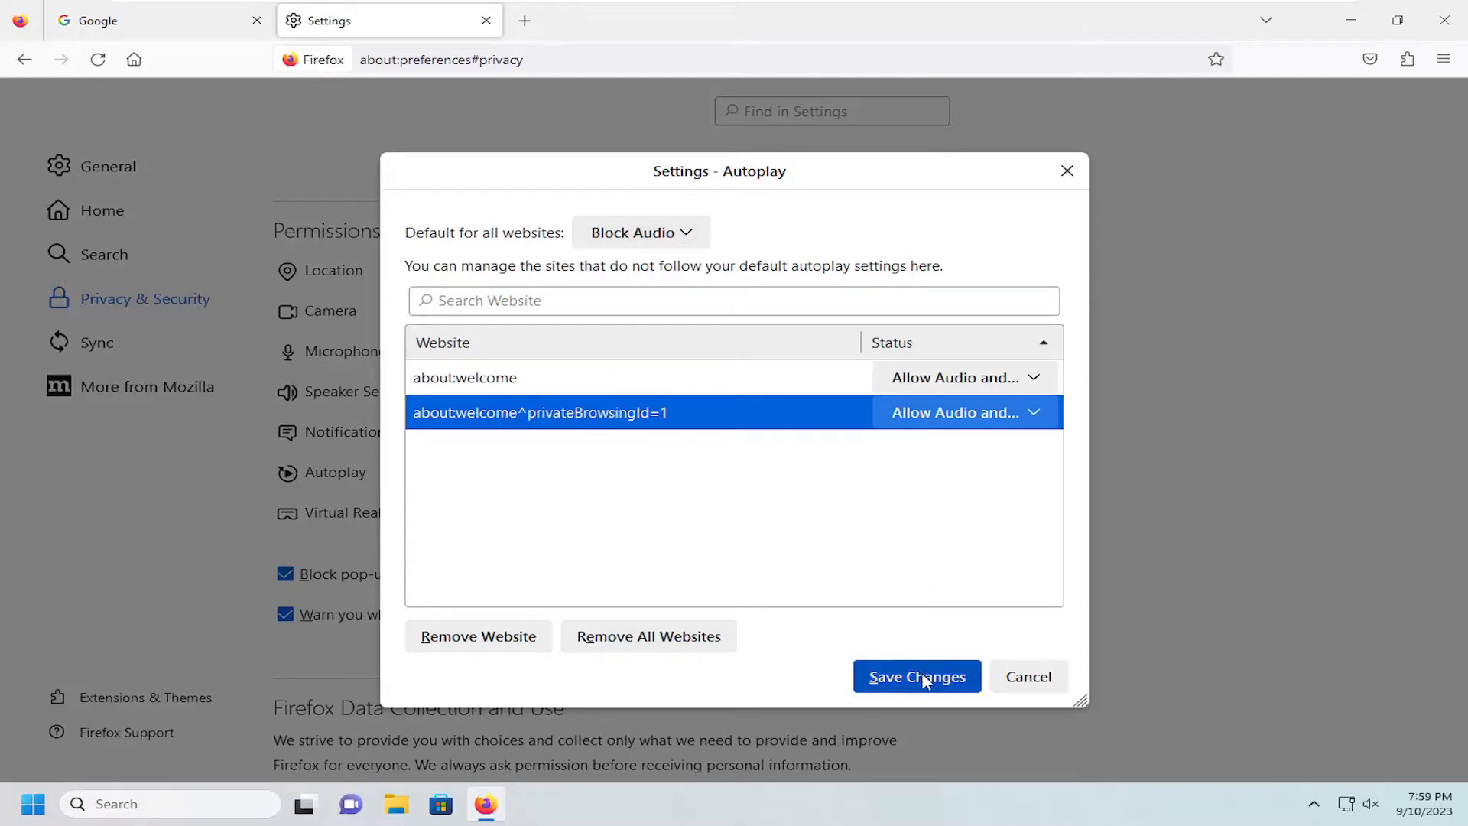